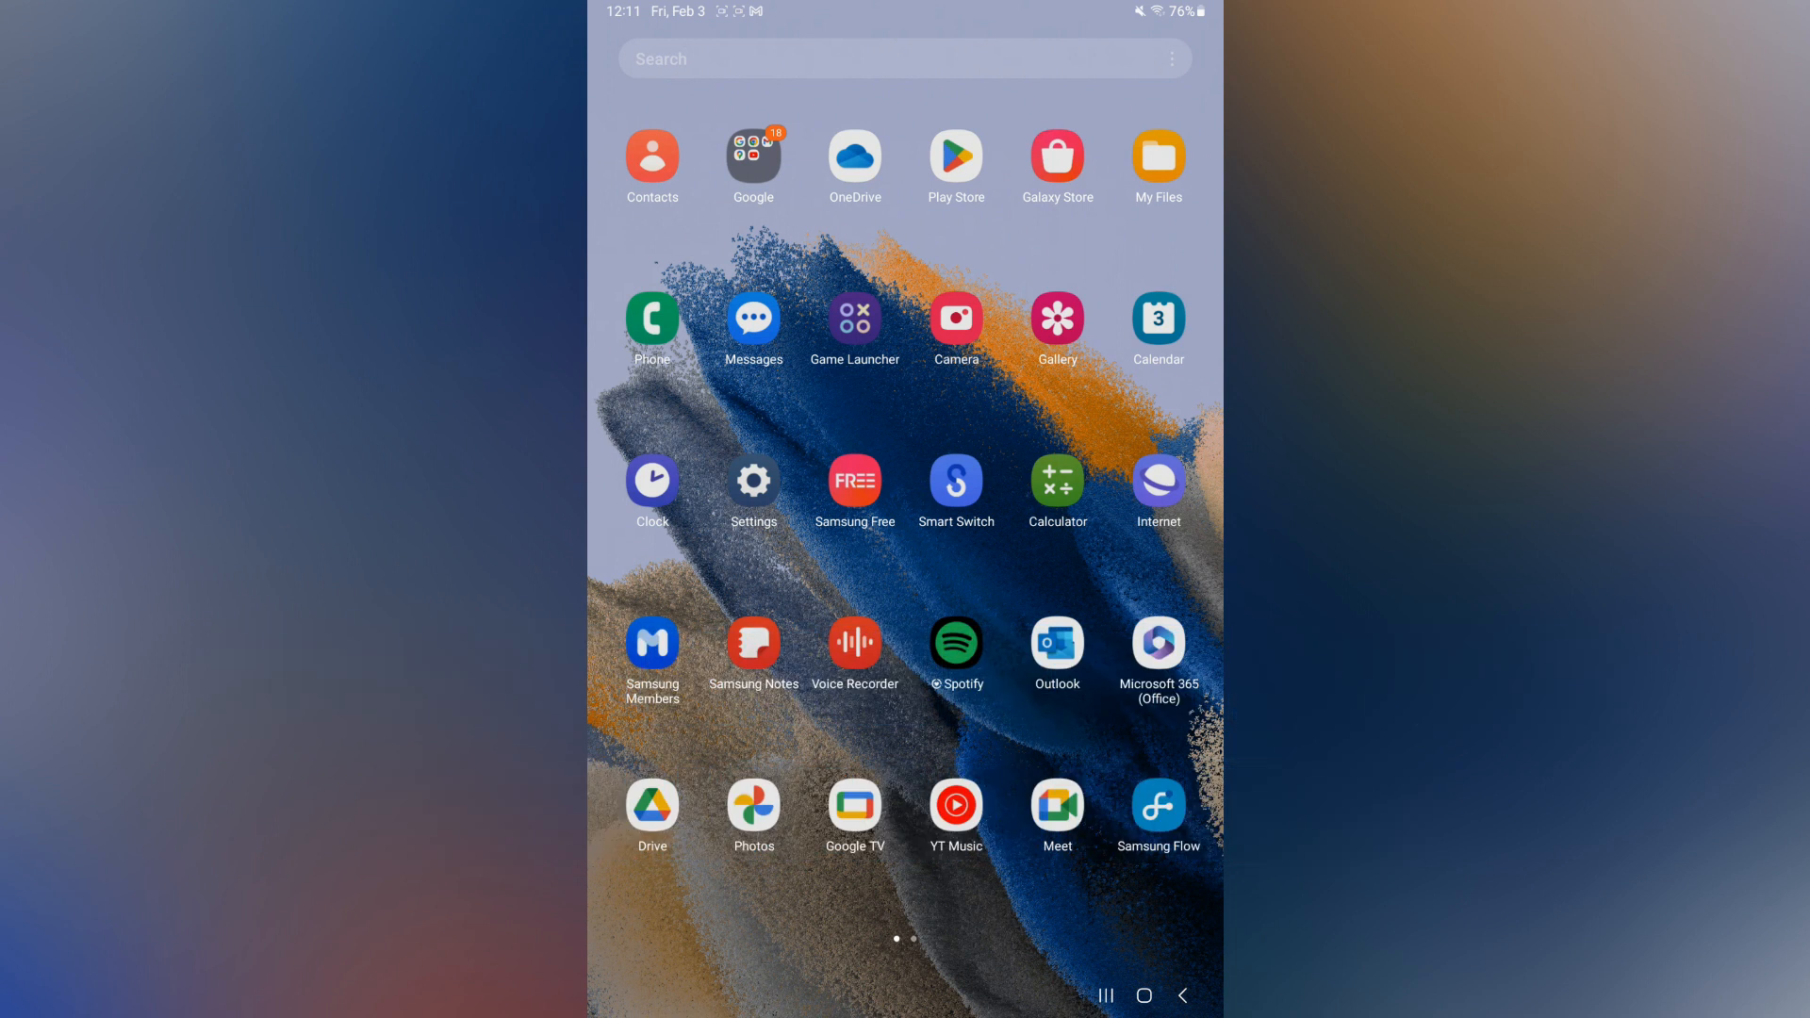
- Launch the Settings app from the home screen, landing on the Connections page
click(752, 480)
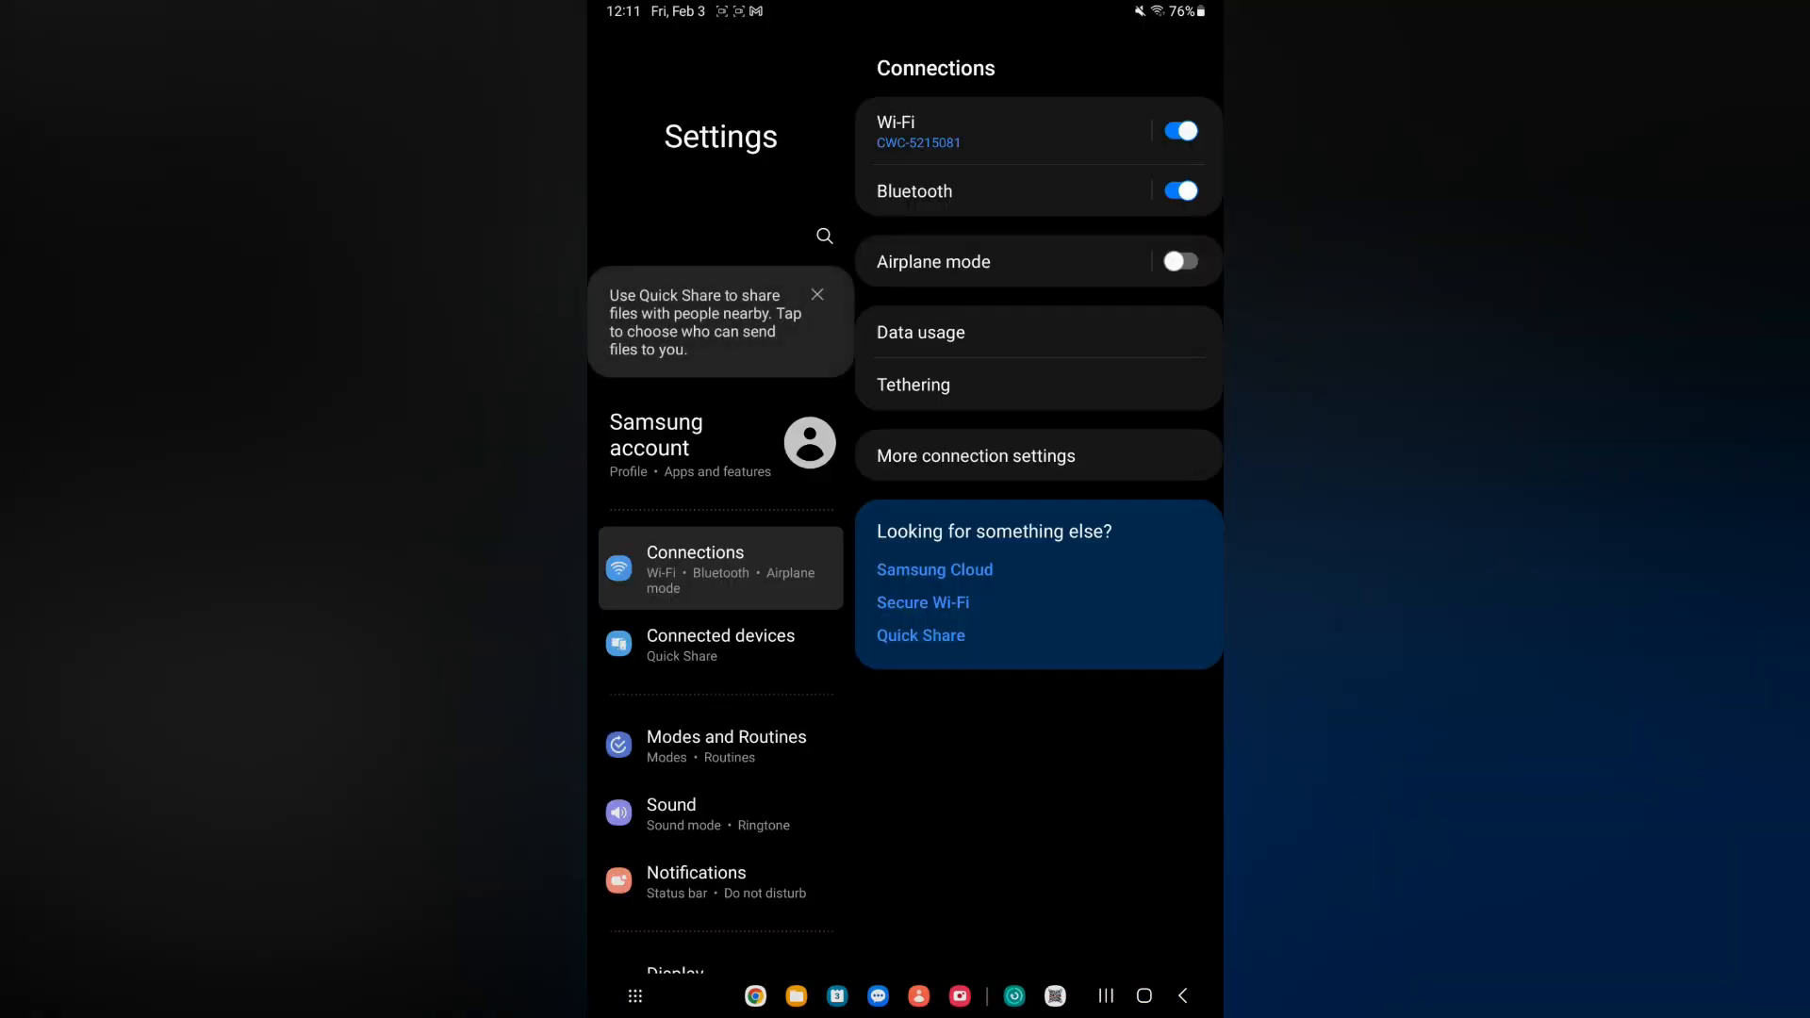
- Navigate down the Settings list to the Accessibility page
scroll(up, 3)
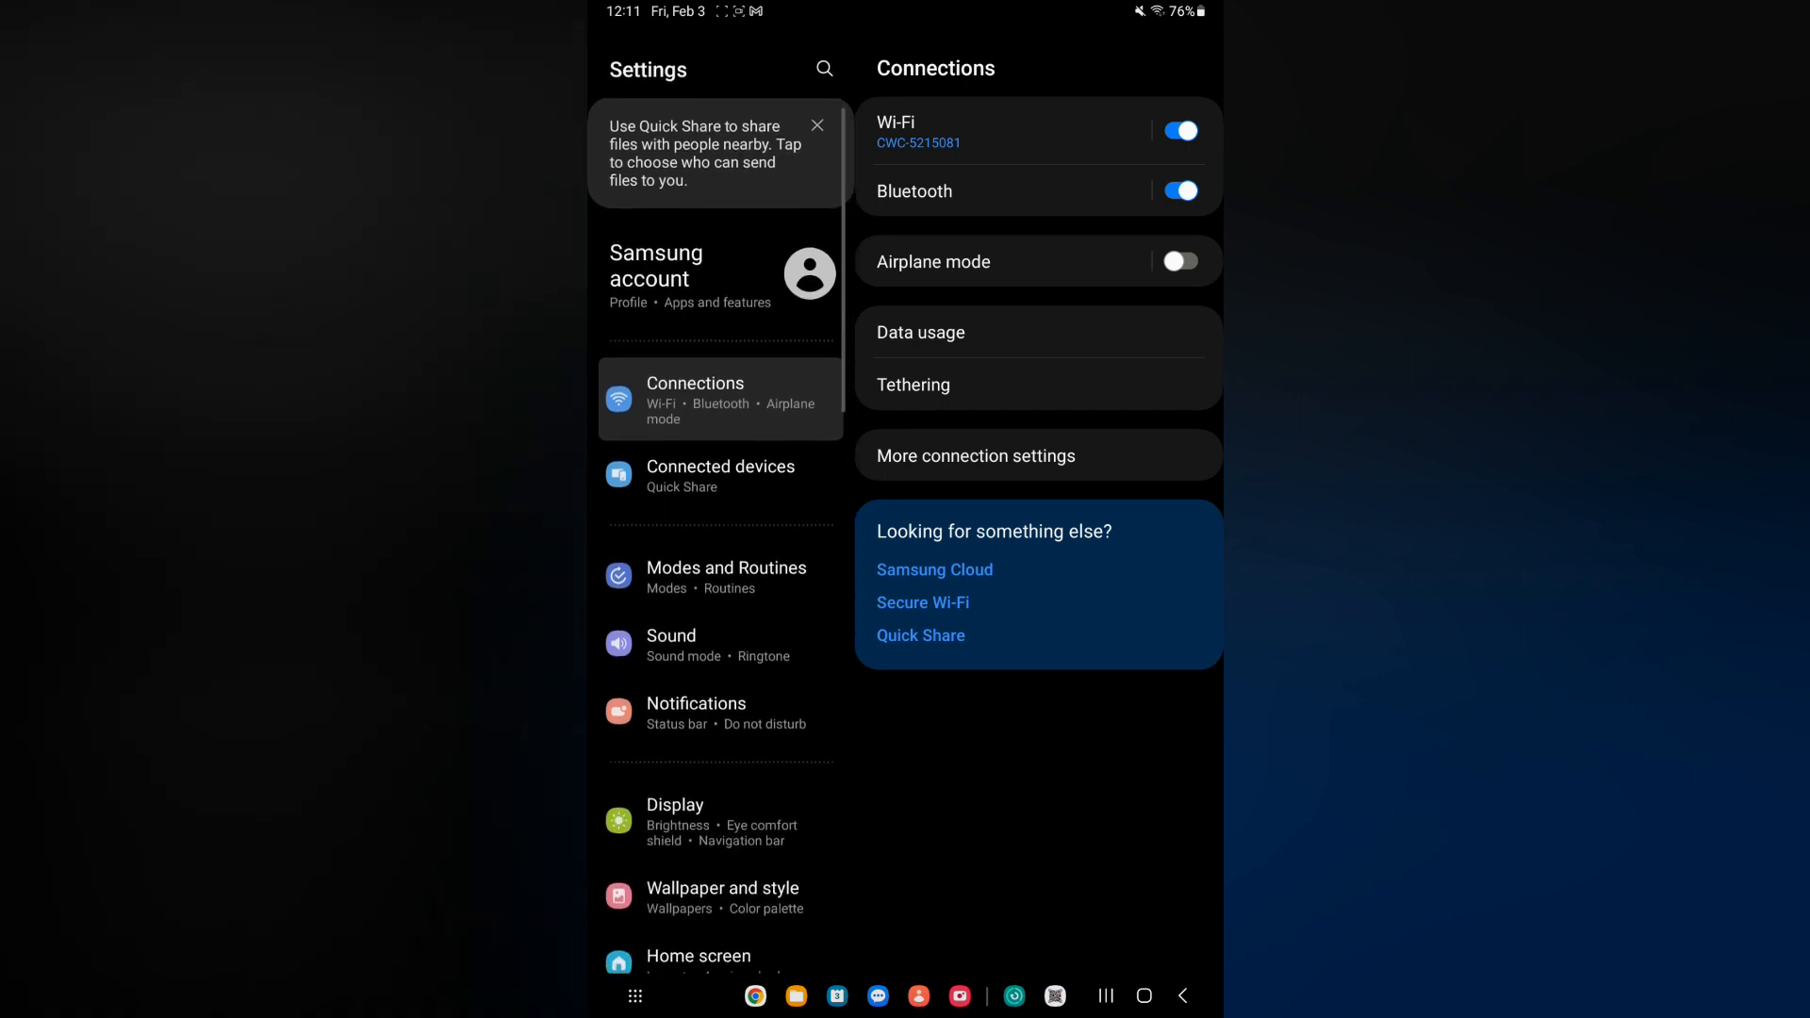
scroll(down, 3)
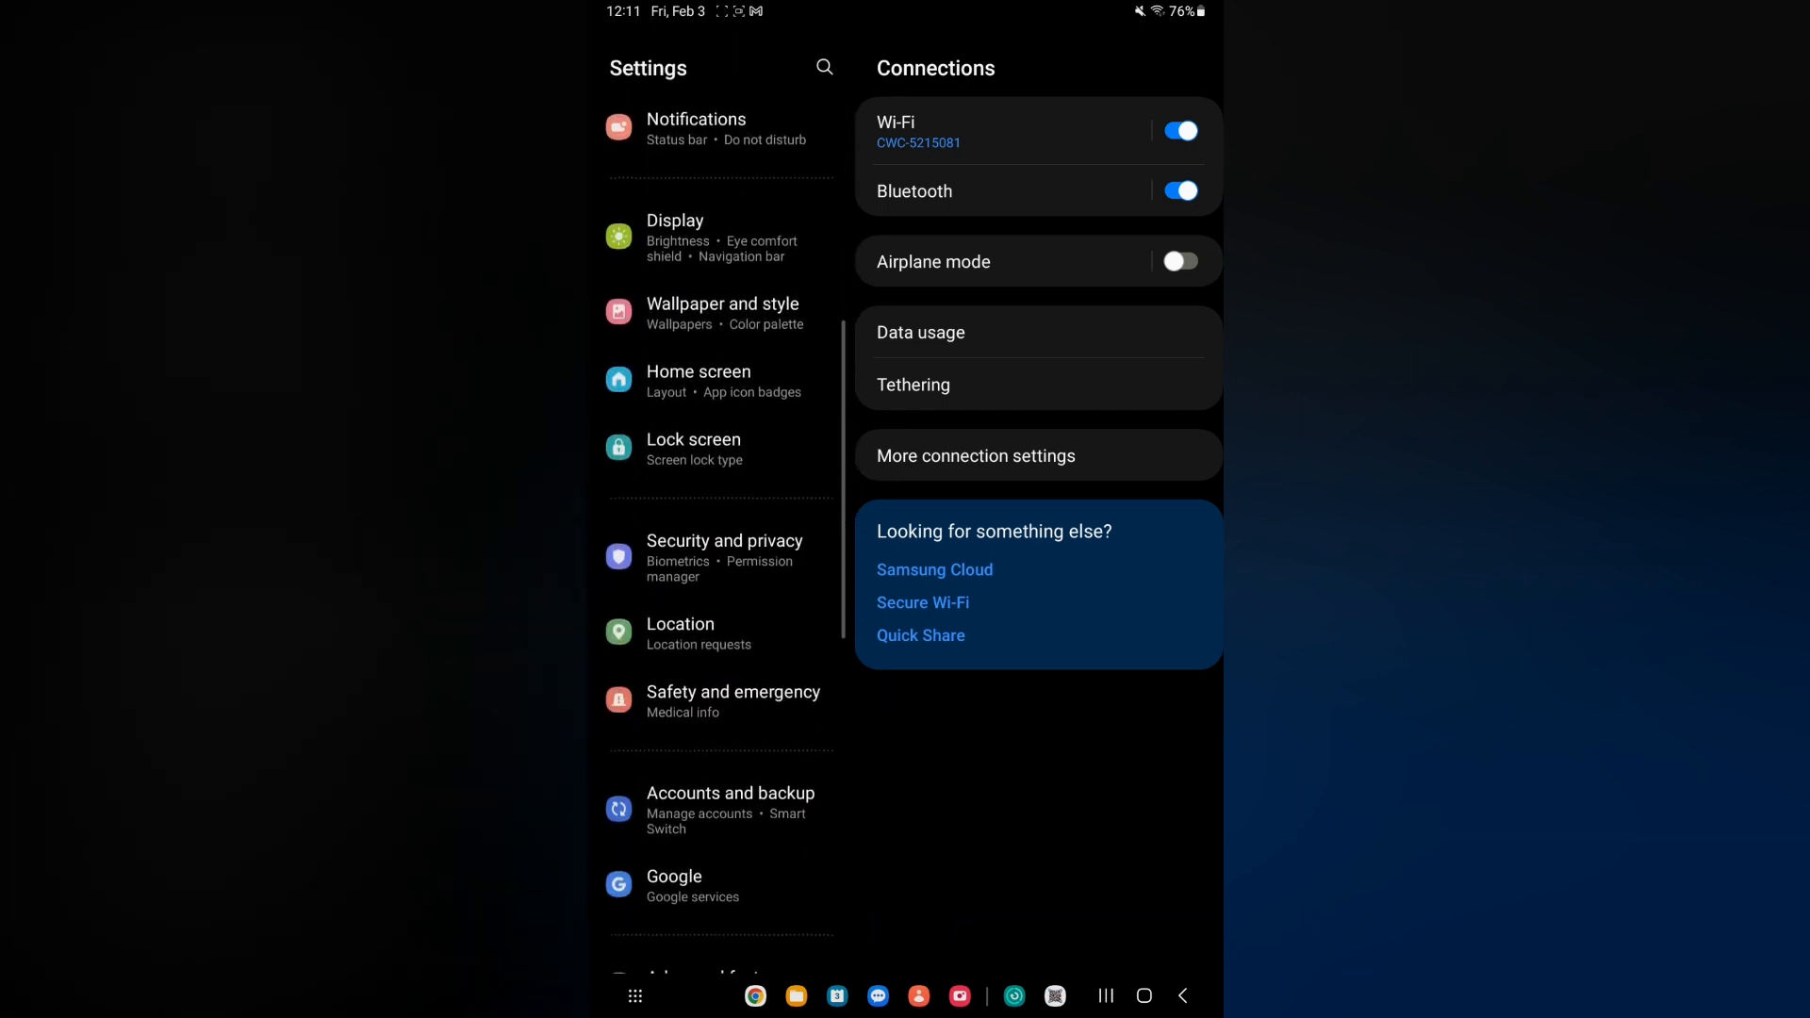
scroll(down, 3)
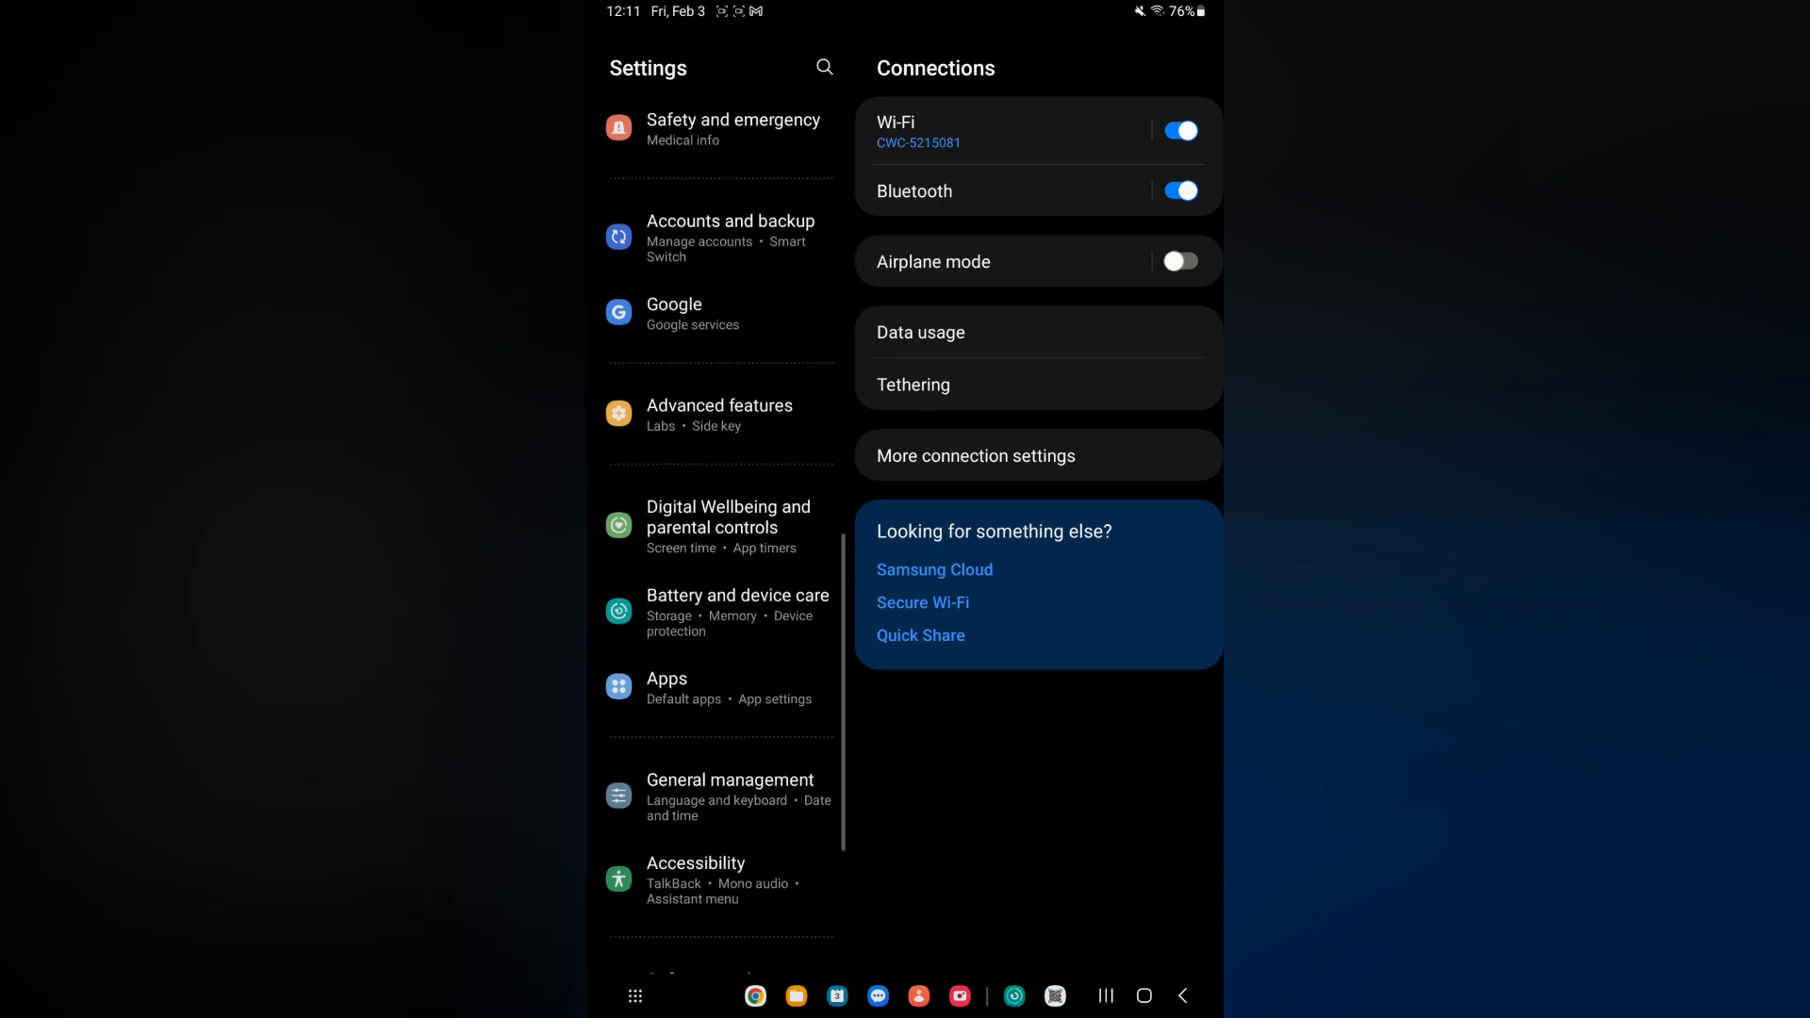
click(695, 880)
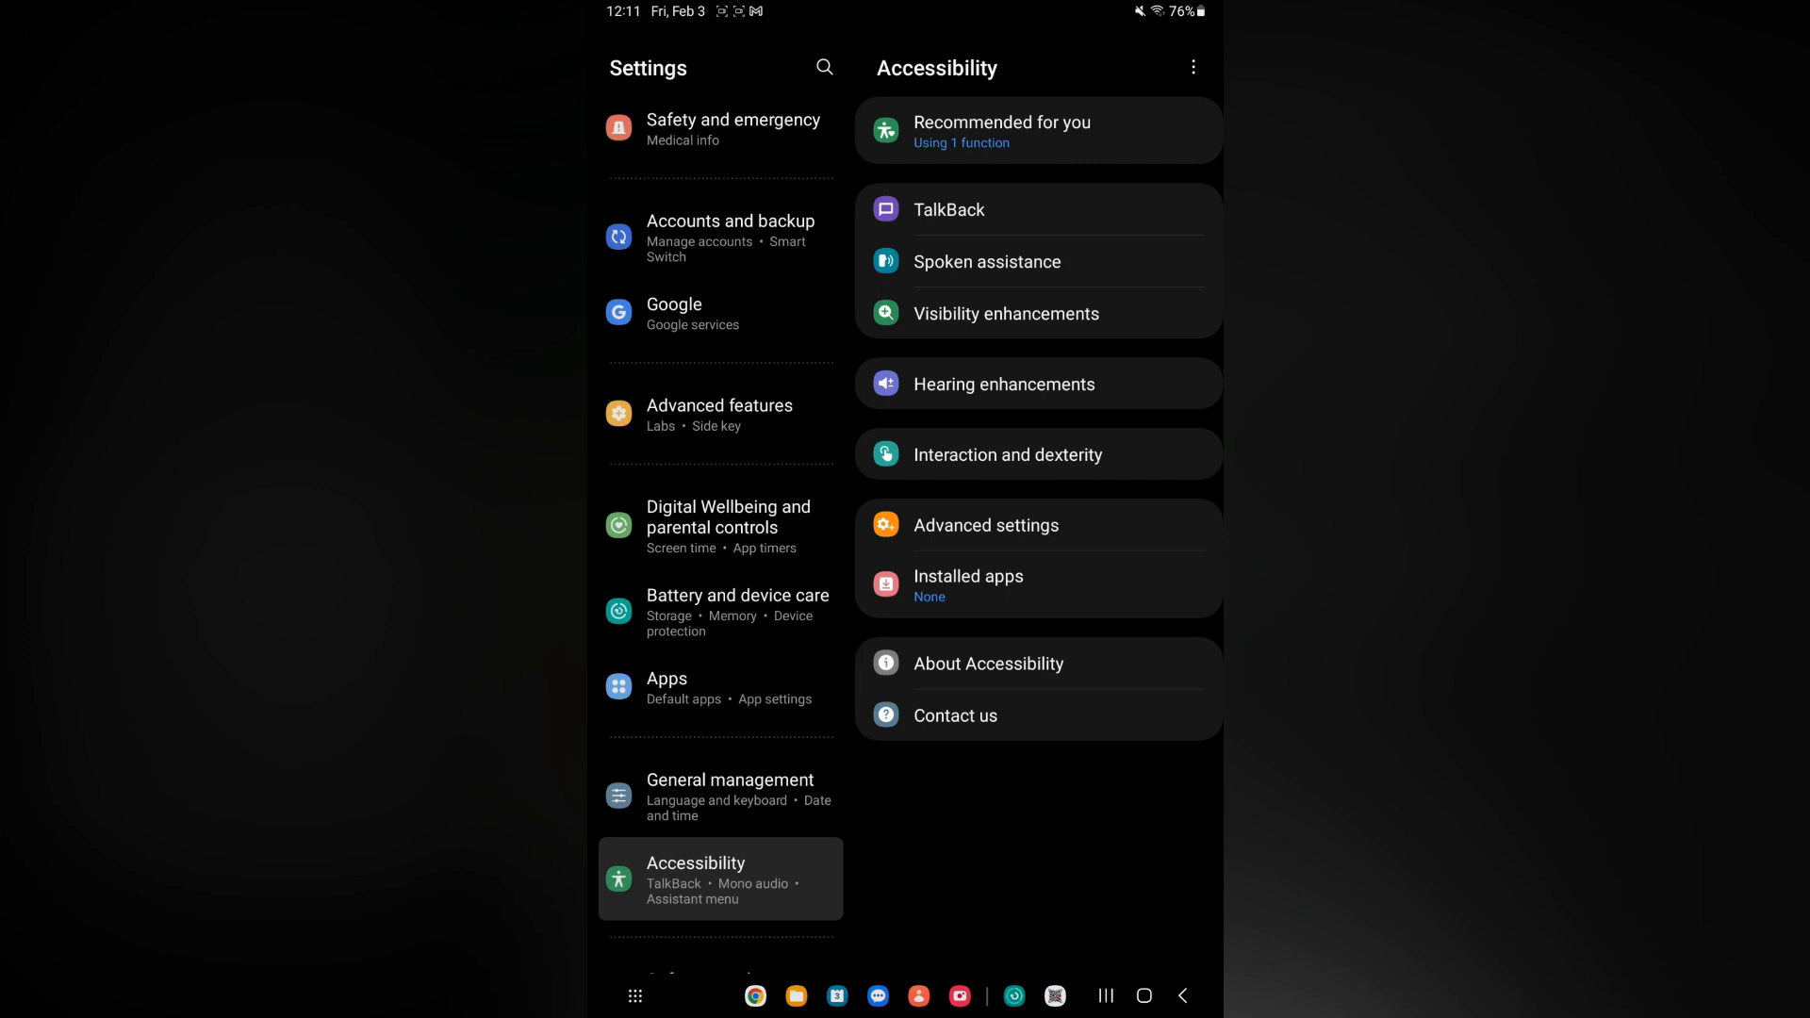
- Go through Visibility enhancements to reach the Font size and style page with its slider
click(1004, 313)
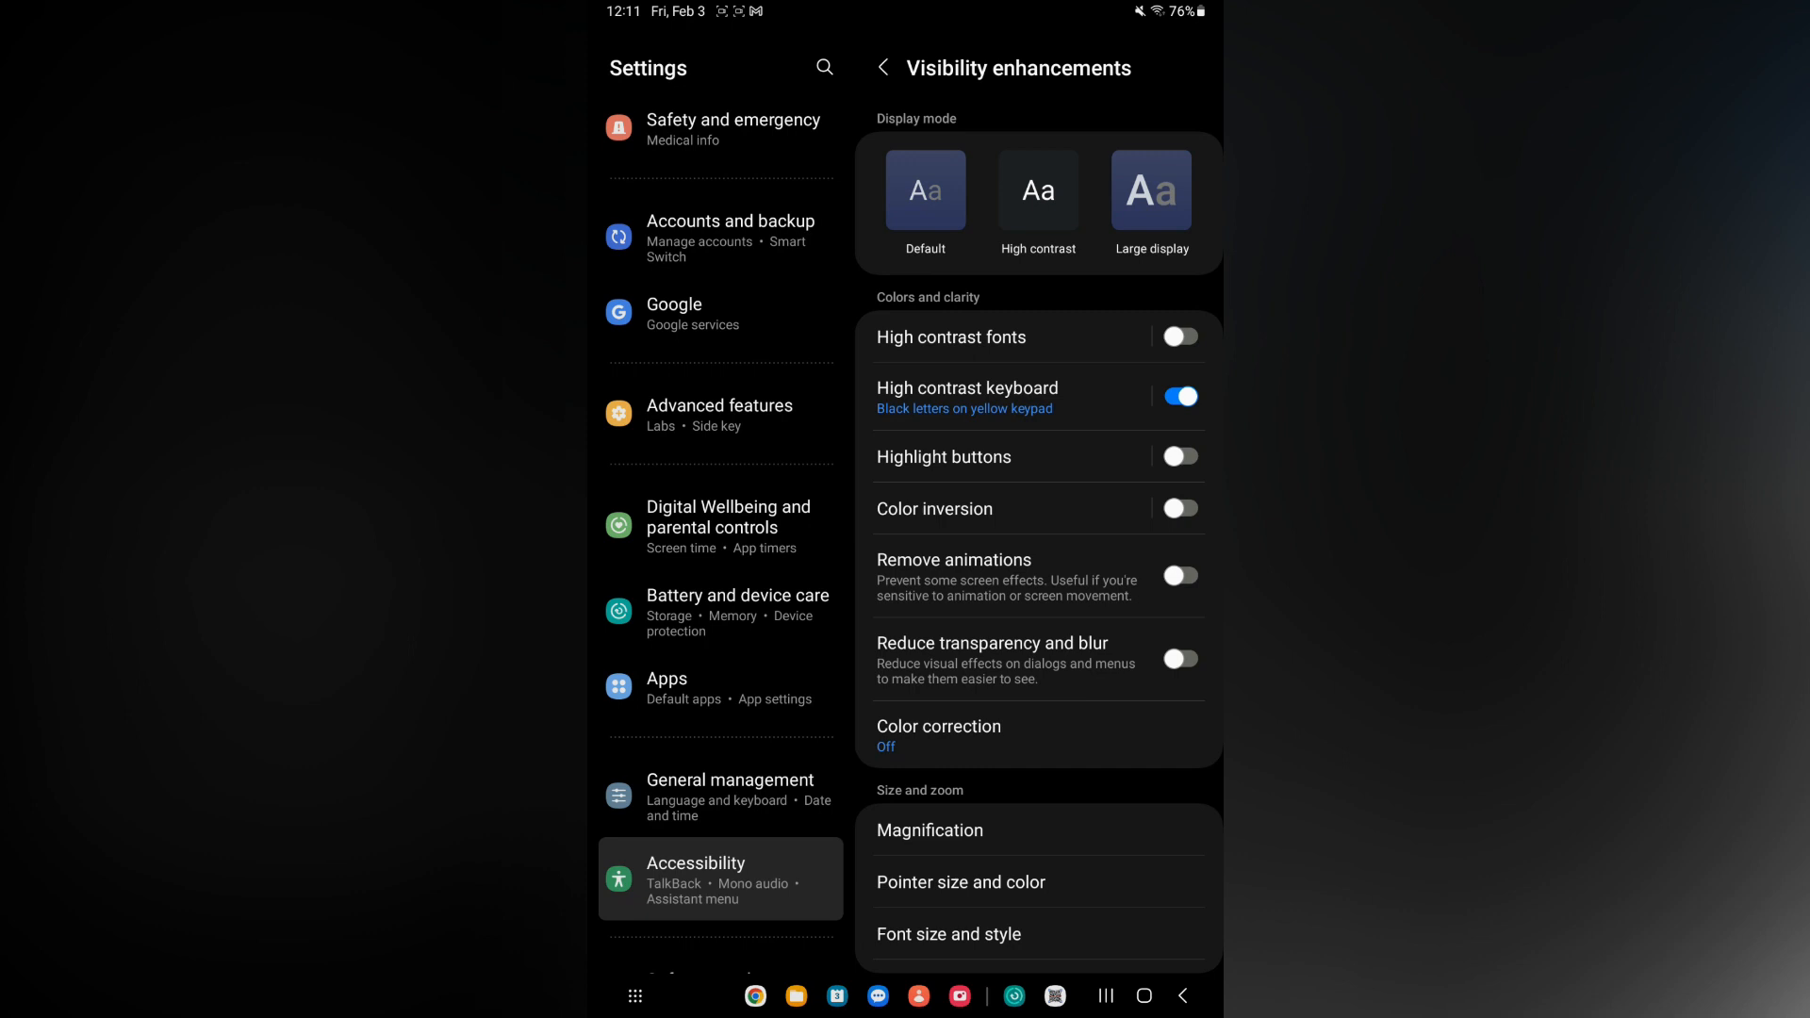
scroll(up, 3)
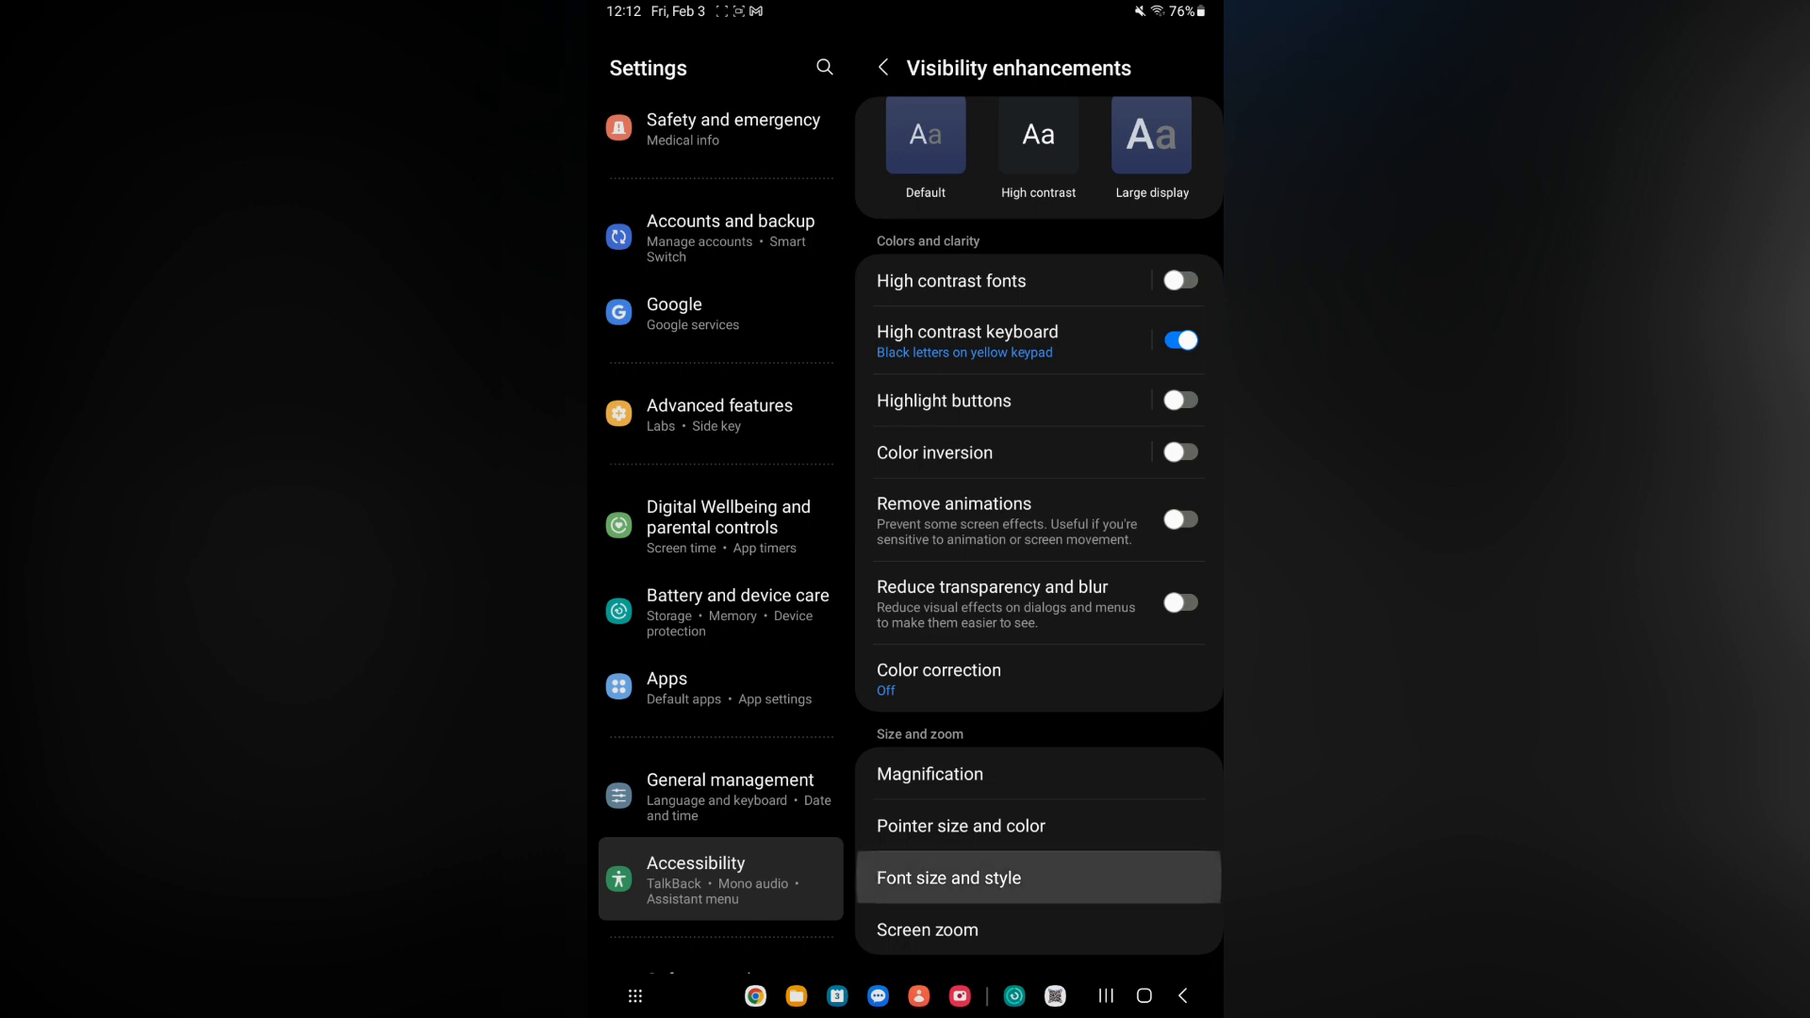
click(948, 876)
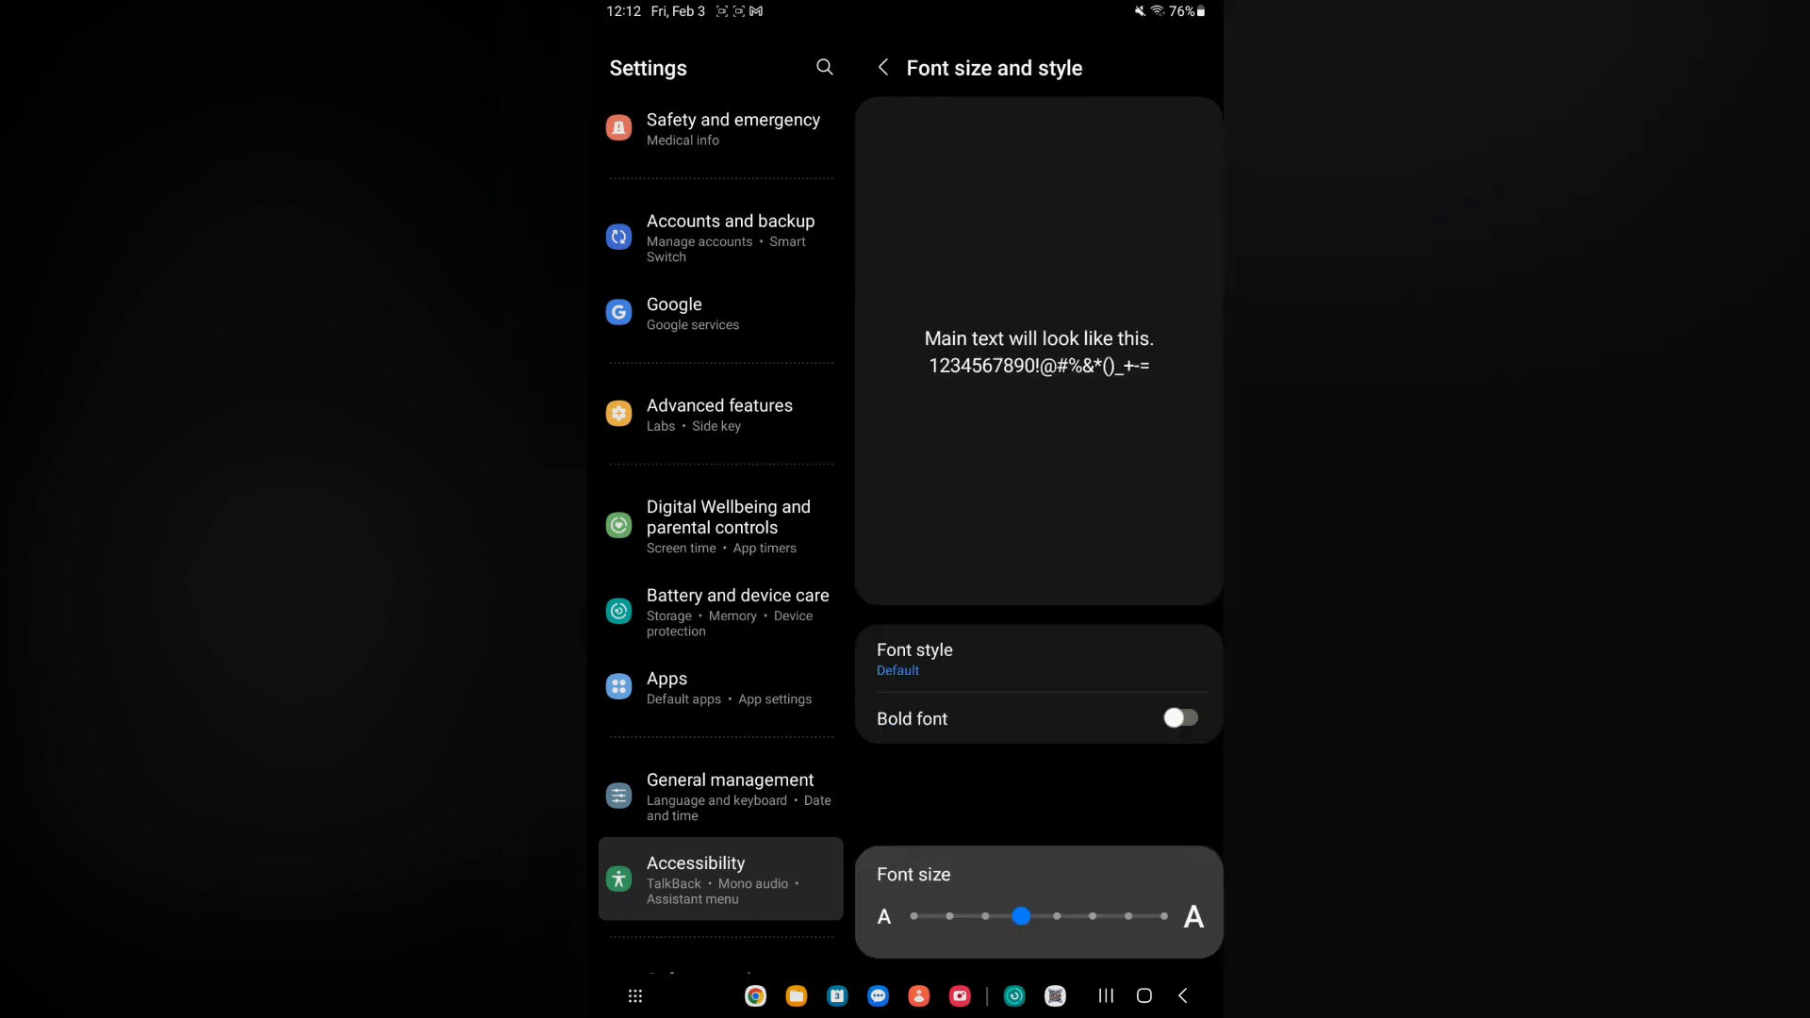